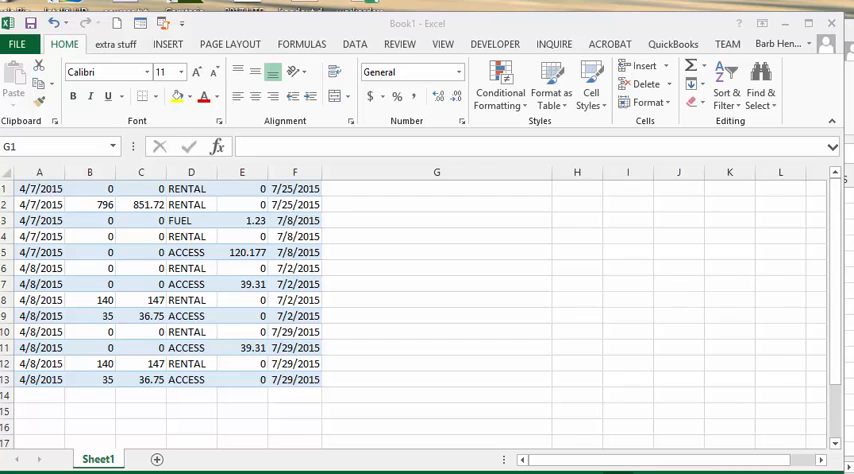
mouse_move(750, 139)
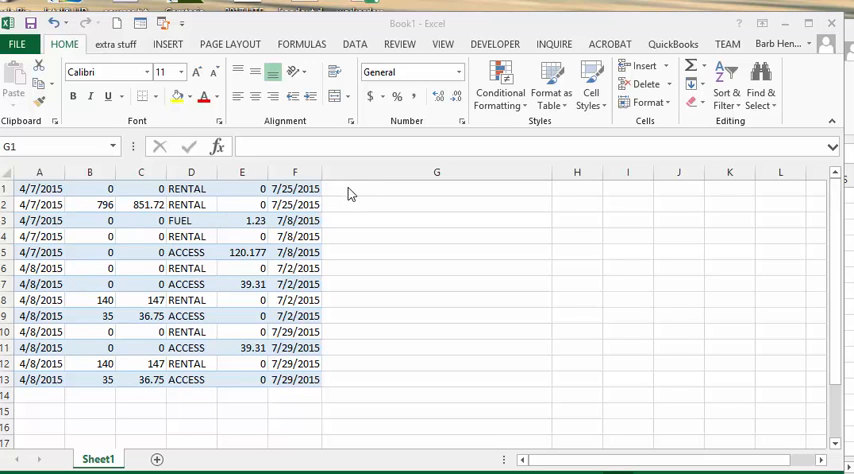
Begin a formula in G1 that takes A1 followed by a quoted comma separator
click(436, 189)
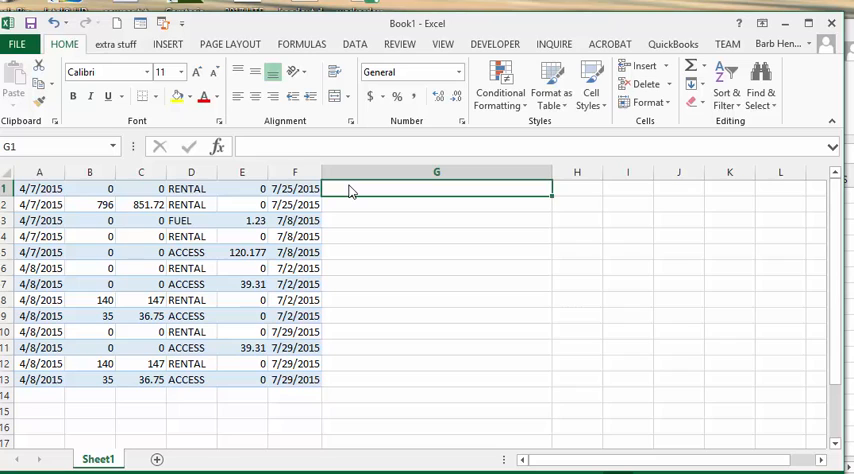
text(=)
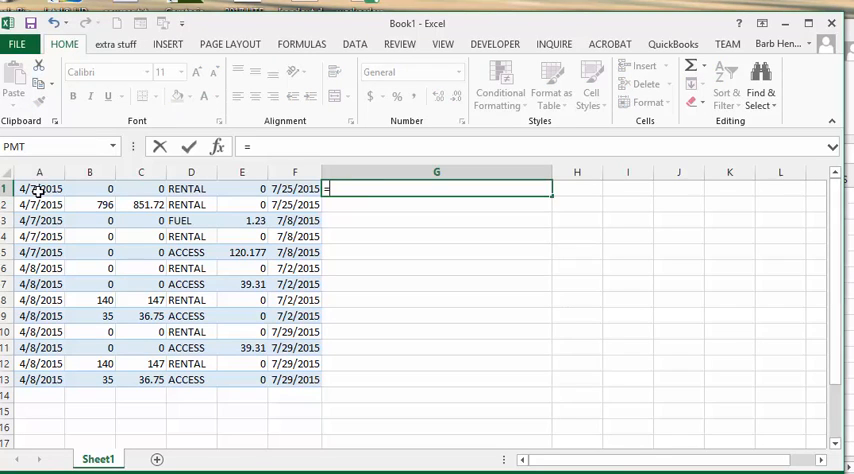
click(40, 188)
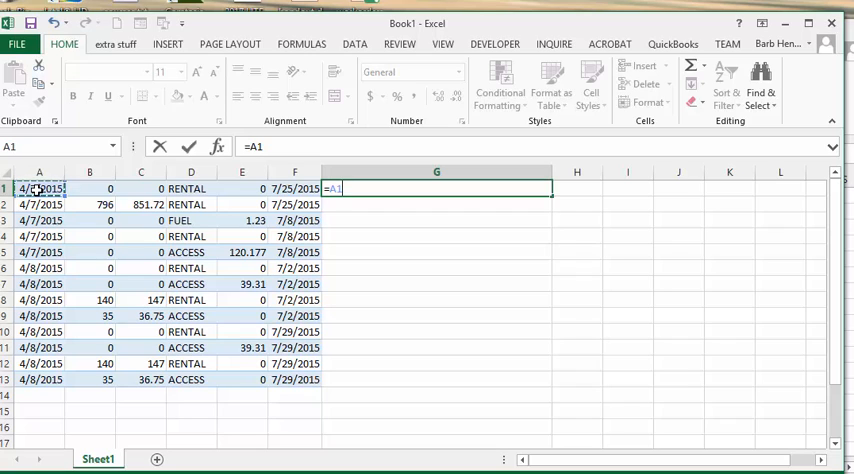
text(&)
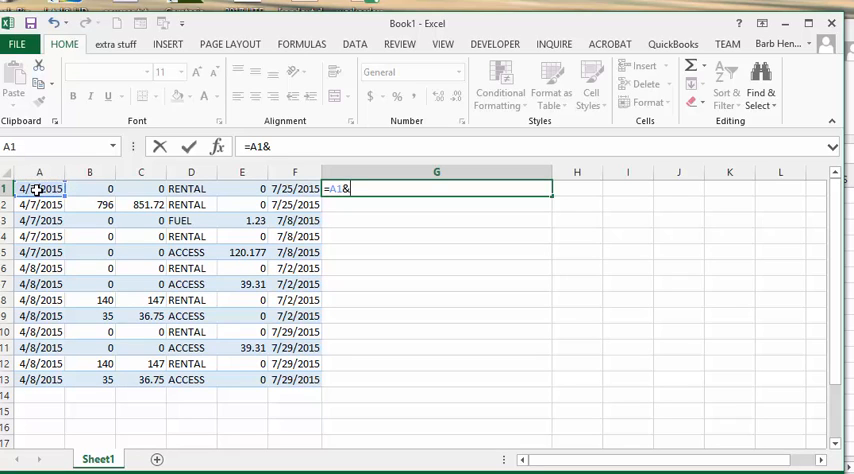
text(")
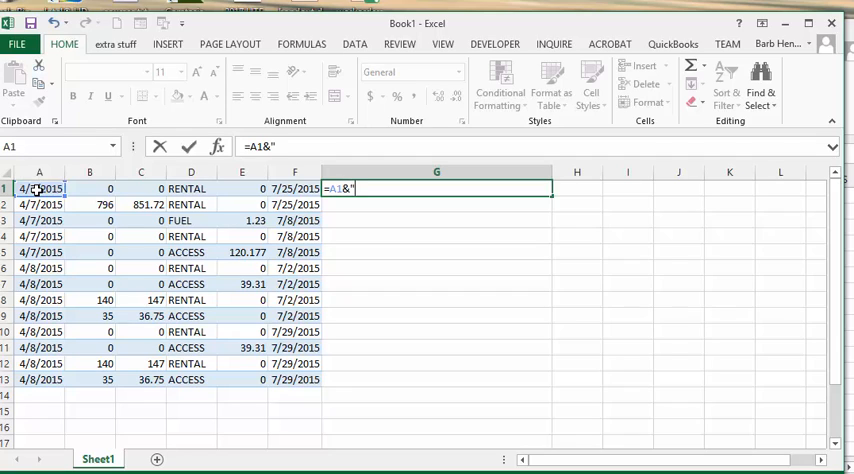
text(,)
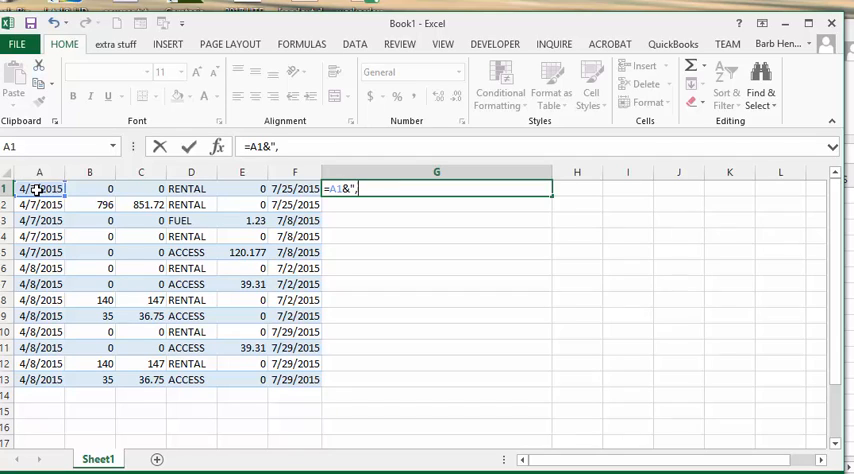
text(,)
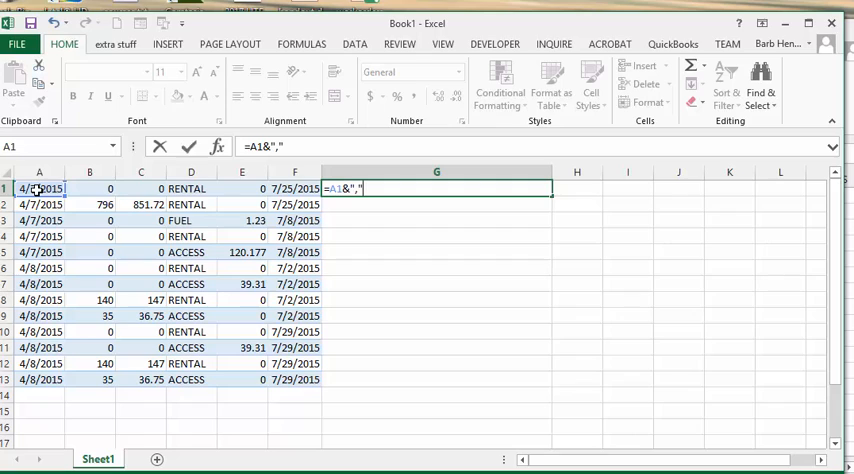
text(&)
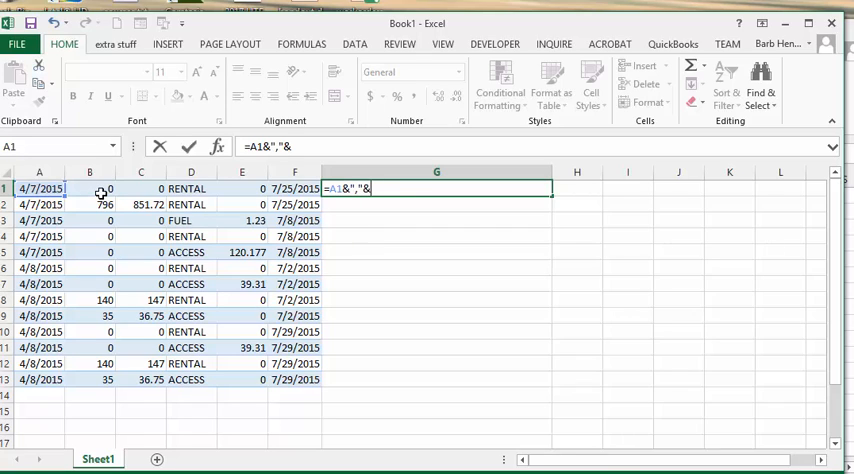
Extend the formula with B1 and another quoted comma separator
click(89, 189)
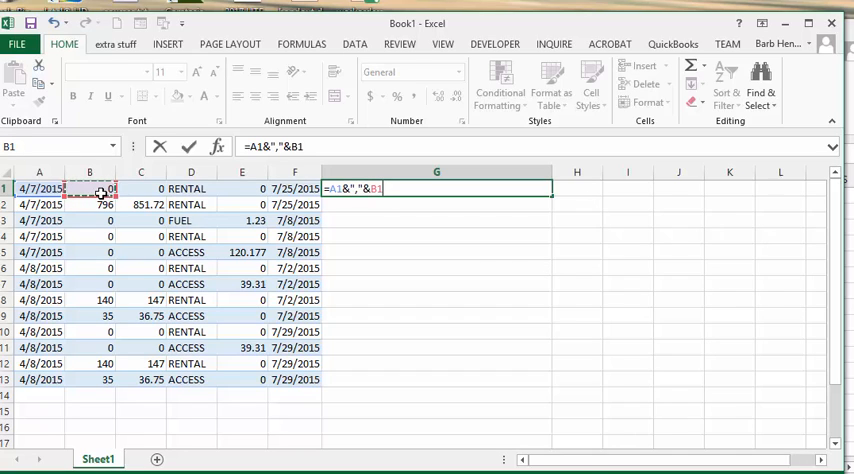
text(&")
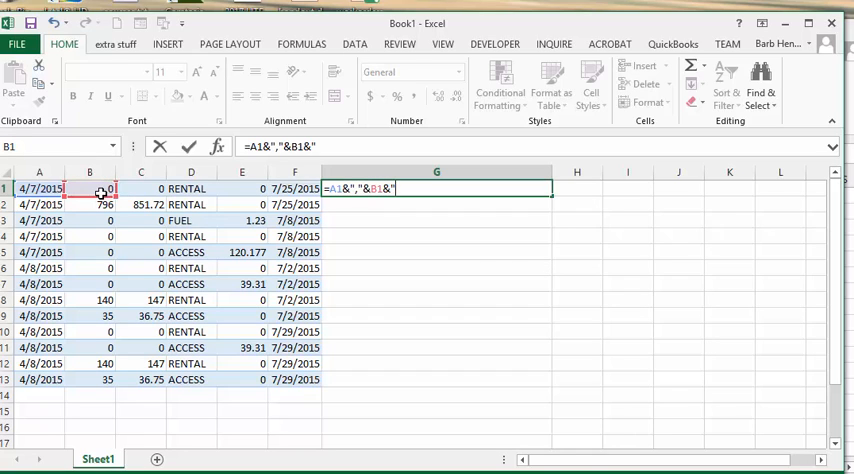
text(,"&)
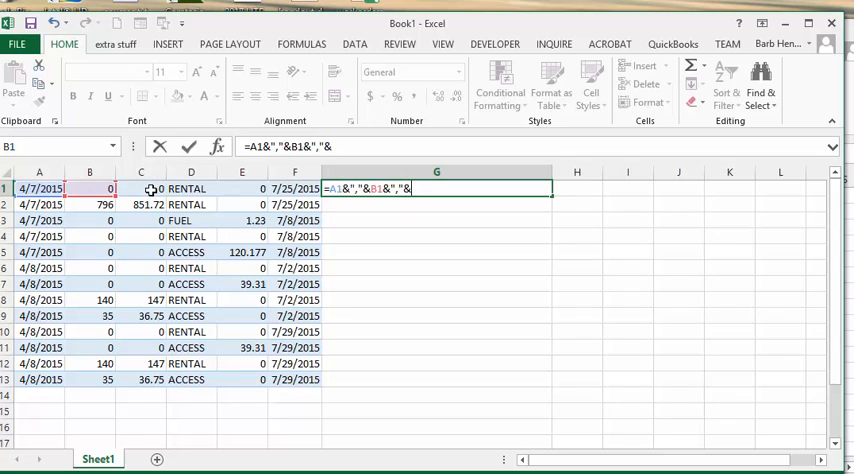
Append C1 through E1 and F1 to the formula, each followed by a quoted comma
click(140, 188)
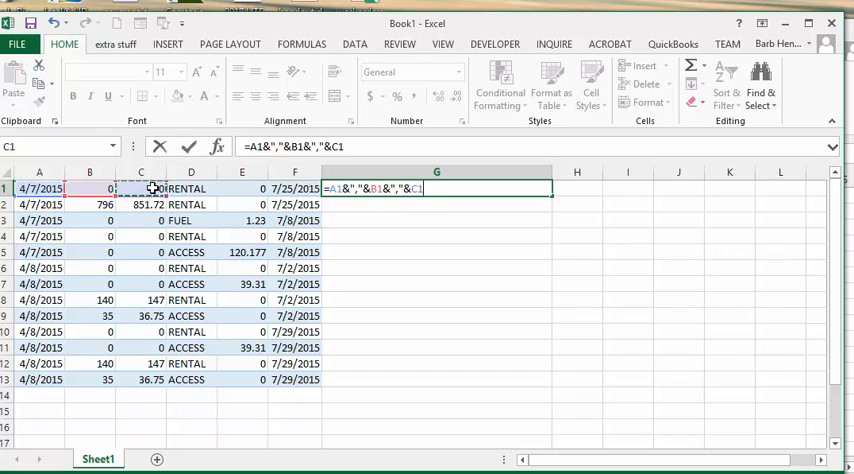
text(&")
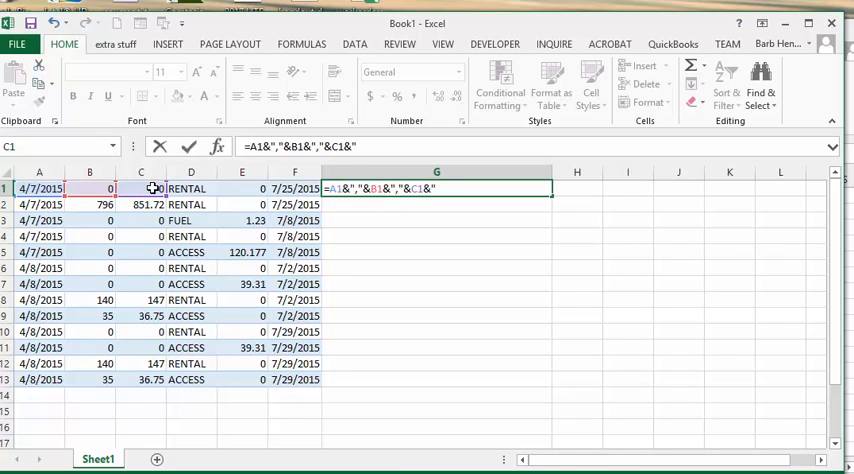
text(,")
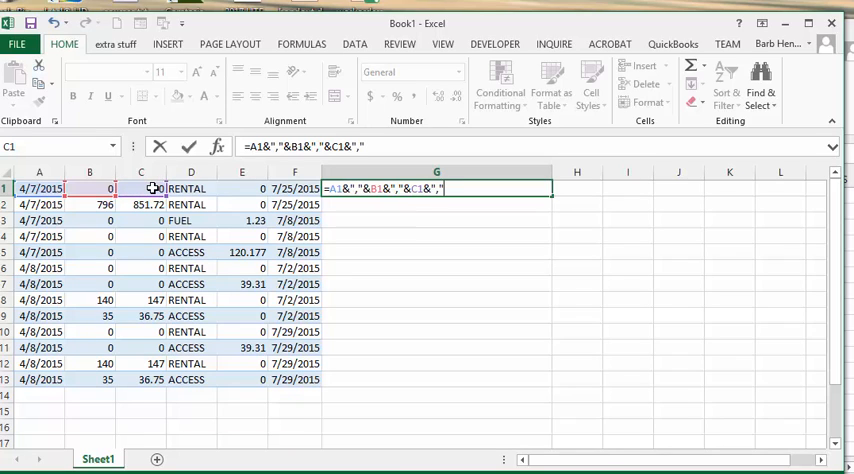
text(&D1&",)
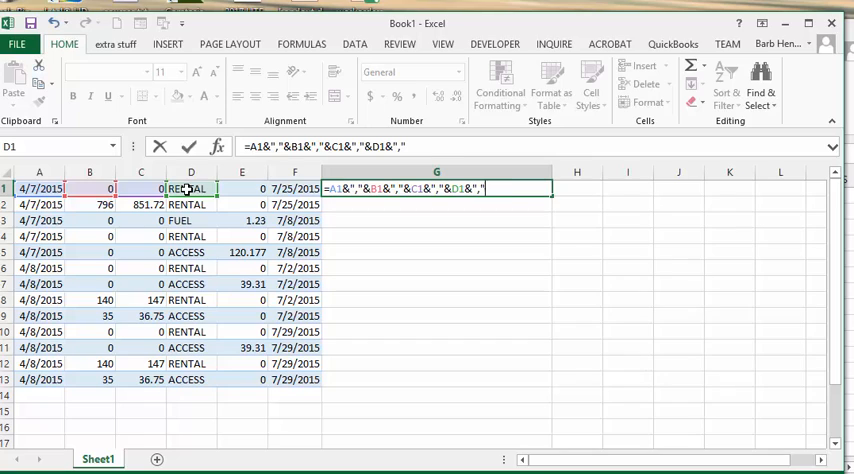
click(241, 188)
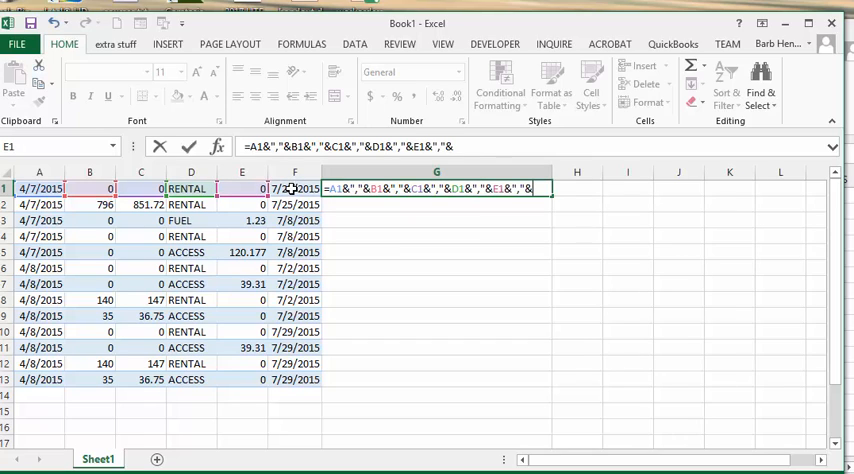
text(F1&",")
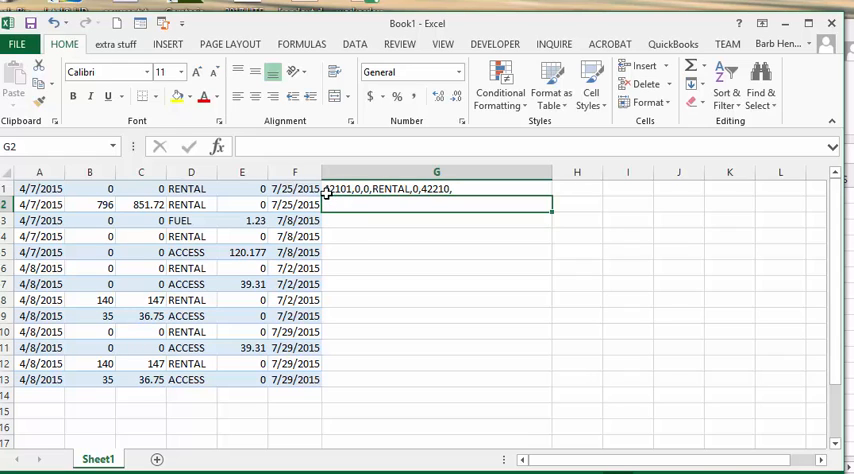
mouse_move(564, 194)
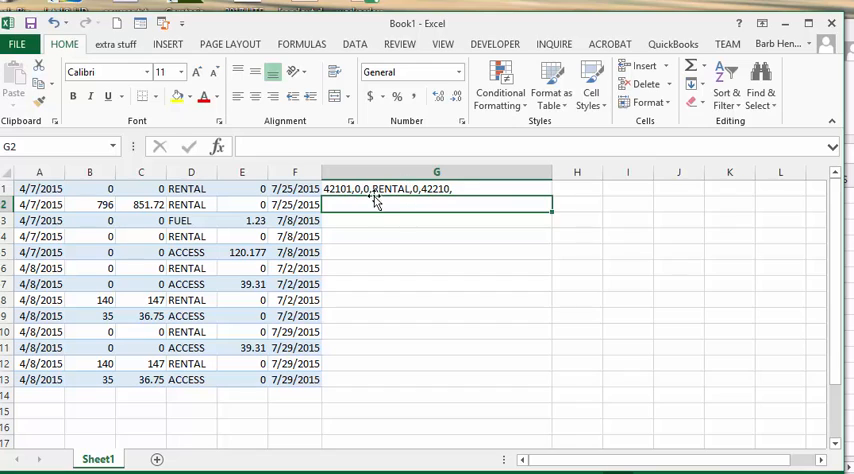
Reselect G1, which now shows 42101,0,0,RENTAL,0,42210, from the finished formula
click(436, 188)
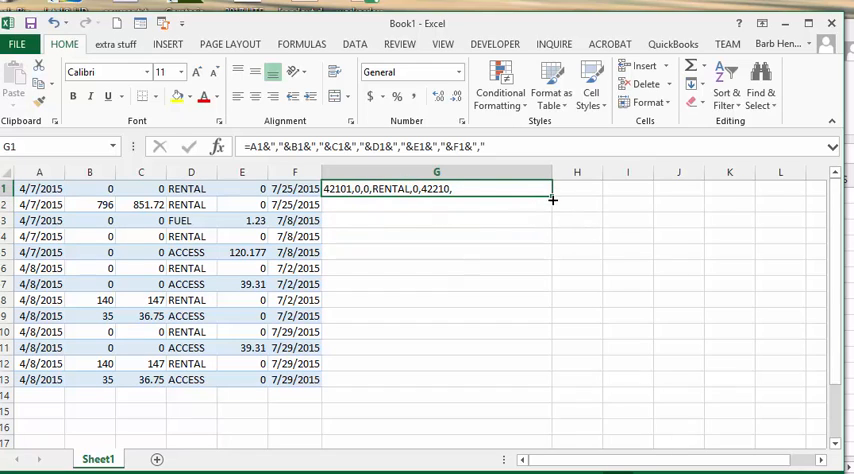
Fill the joining formula from G1 down through G13
drag(551, 197, 551, 379)
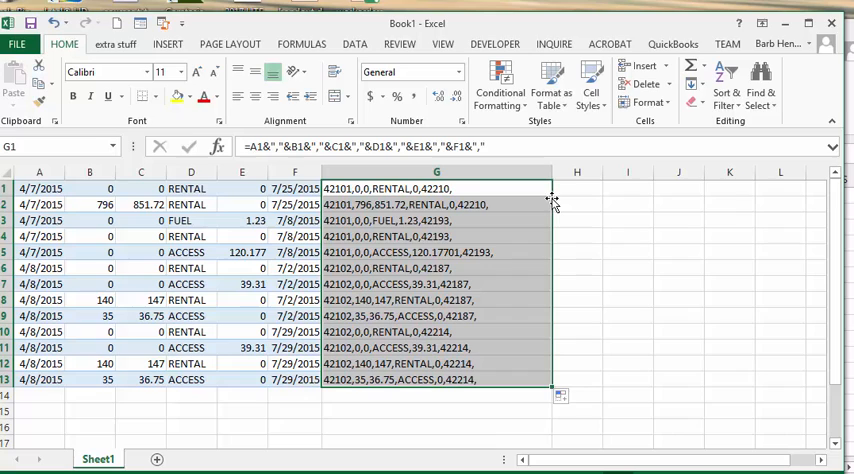
mouse_move(632, 214)
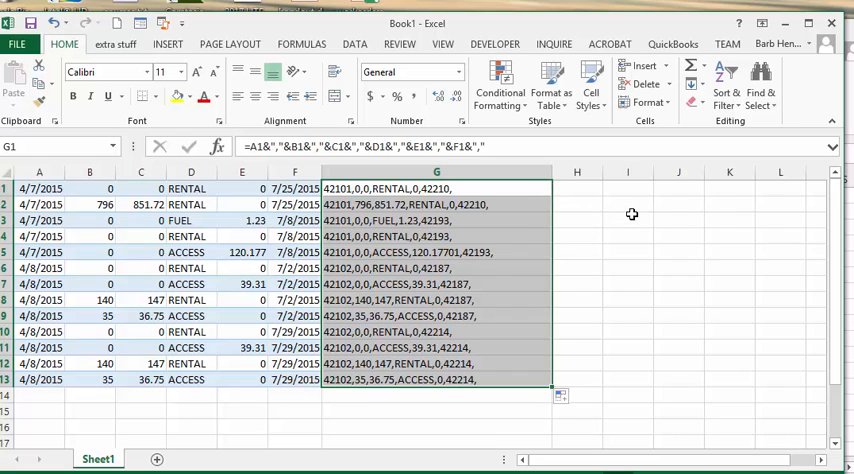